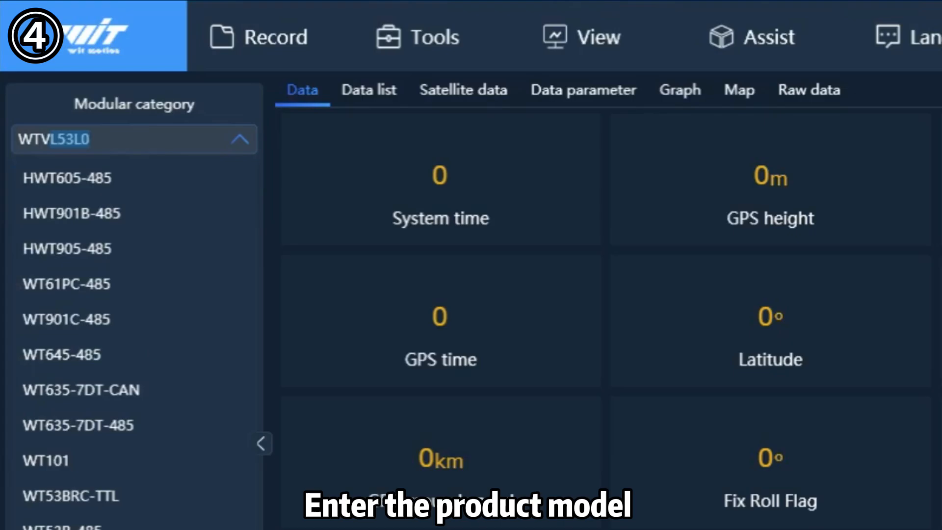
# - Enter WTVB01-BT50 as the product model for the vibration sensor
pyautogui.write('WTVB01-BT50')
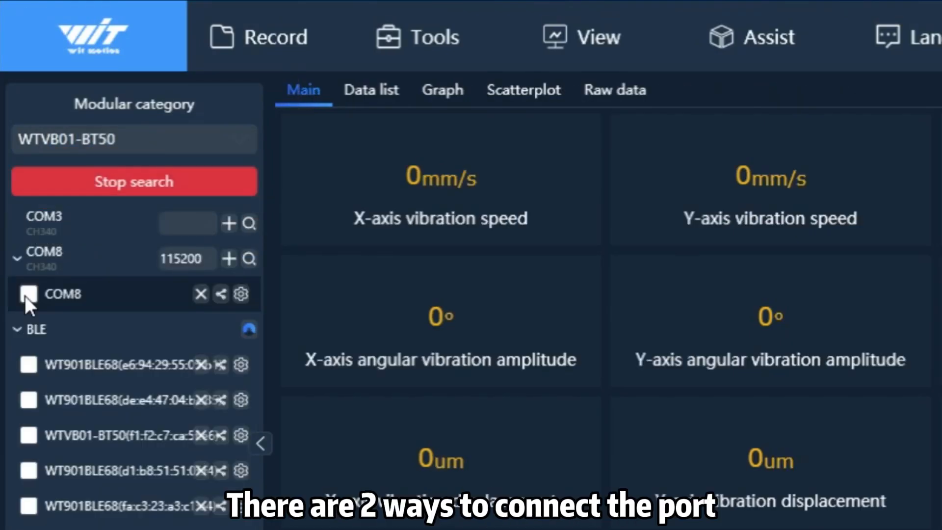
# - Connect to the sensor on COM8 and view the Main live vibration, temperature and battery readings
pyautogui.click(25, 294)
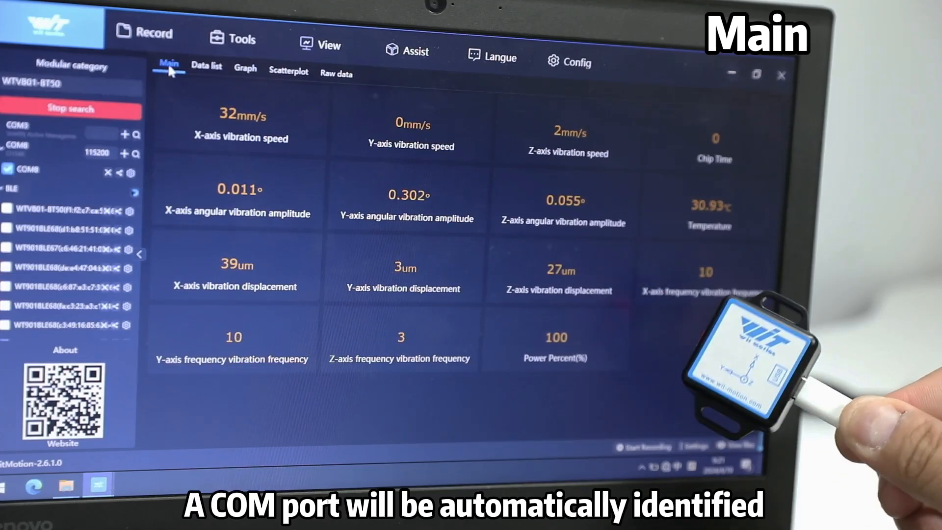
pyautogui.click(206, 67)
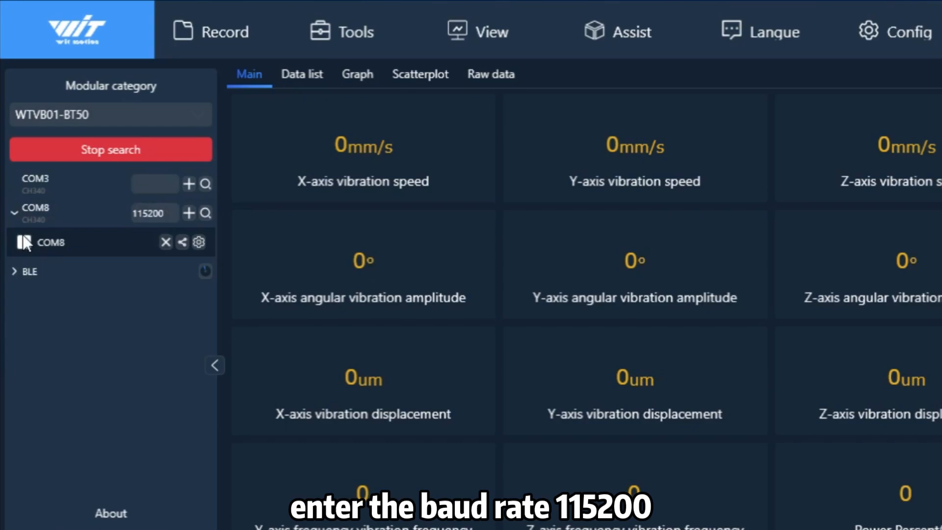
# - Reconnect to the sensor on COM8 at baud rate 115200 so live graphs receive data
pyautogui.click(24, 243)
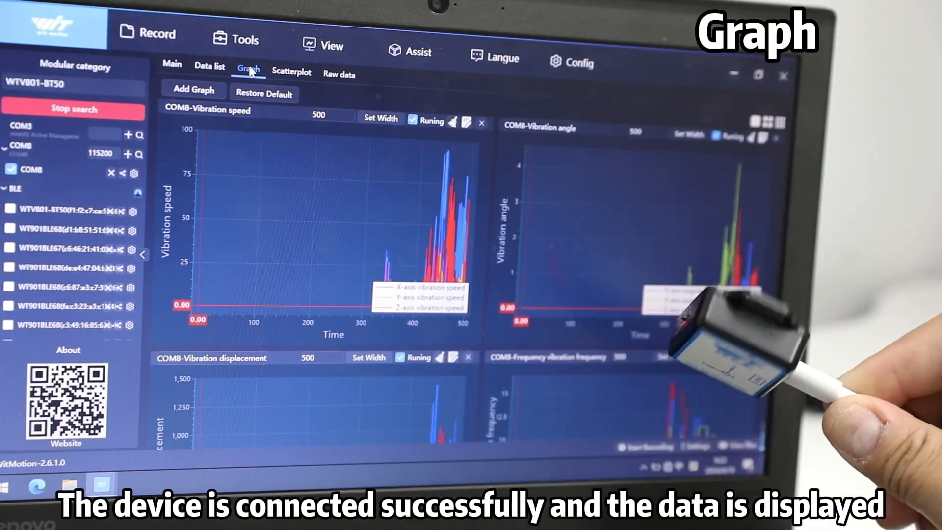
# - Show the X, Y and Z vibration displacement scatterplots for each axis pair
pyautogui.click(292, 71)
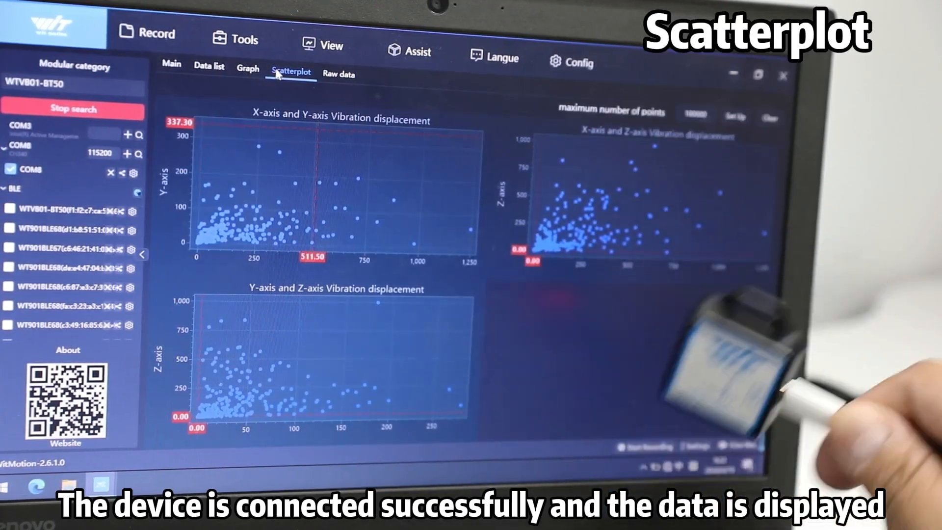